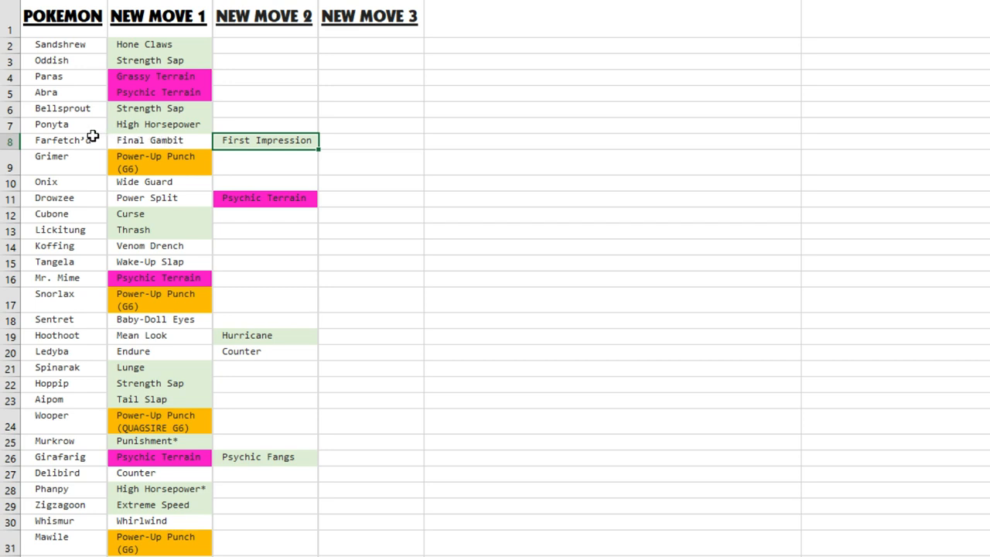
Scroll down and highlight Aipom's new move Tail Slap and Murkrow's Punishment.
{"action": "scroll", "scroll_direction": "down", "scroll_amount": 3}
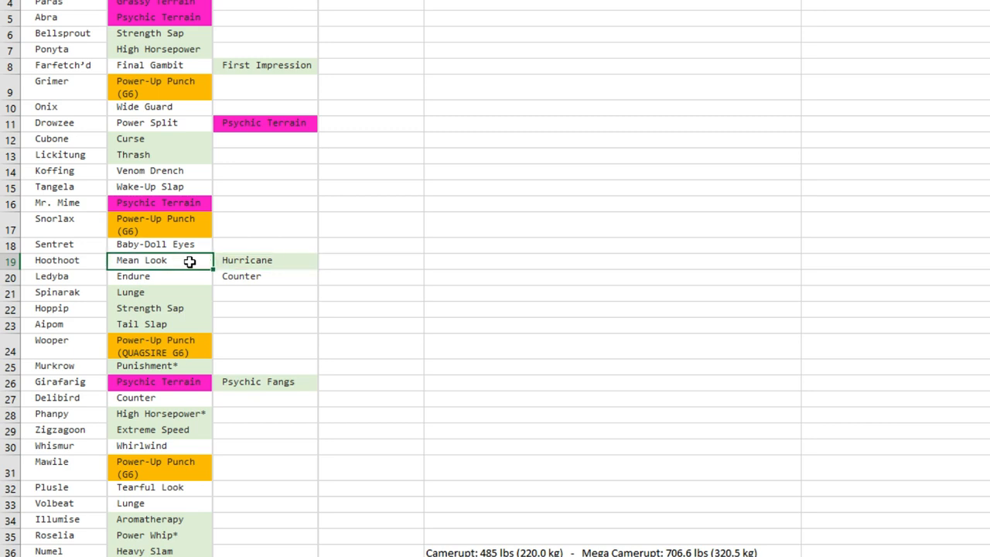
{"action": "left_click", "coordinate": [160, 324]}
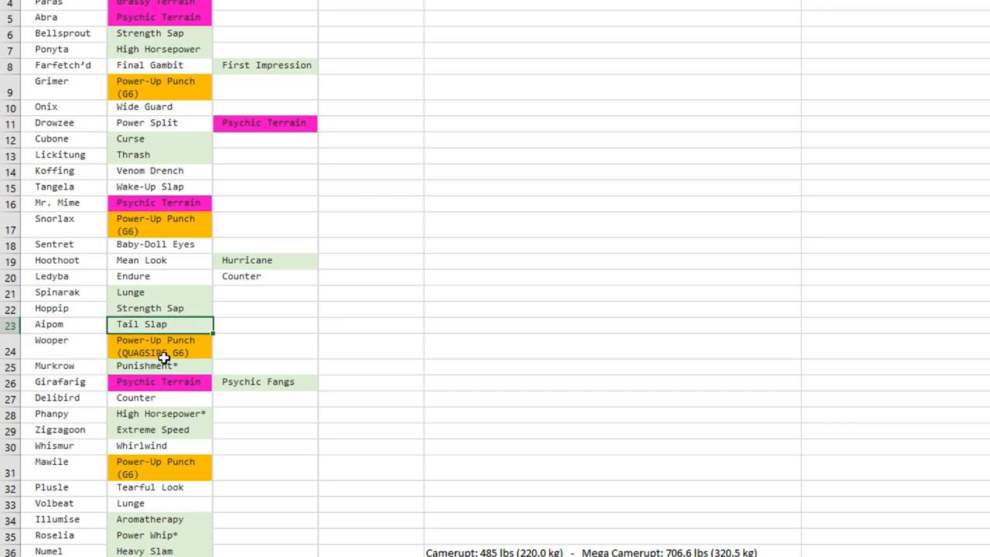
{"action": "left_click", "coordinate": [159, 365]}
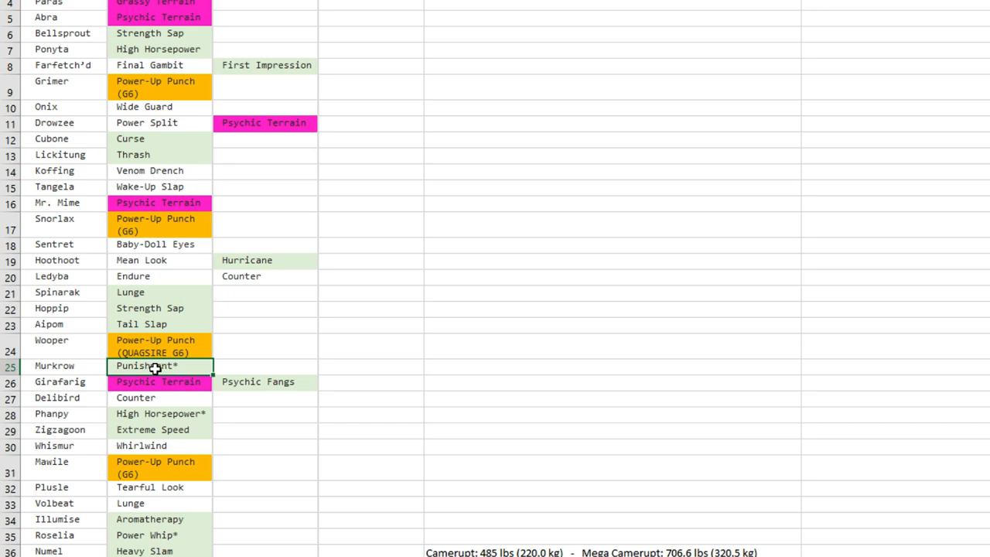
Scroll further down the move list, reaching Buizel's Helping Hand.
{"action": "scroll", "scroll_direction": "down", "scroll_amount": 3}
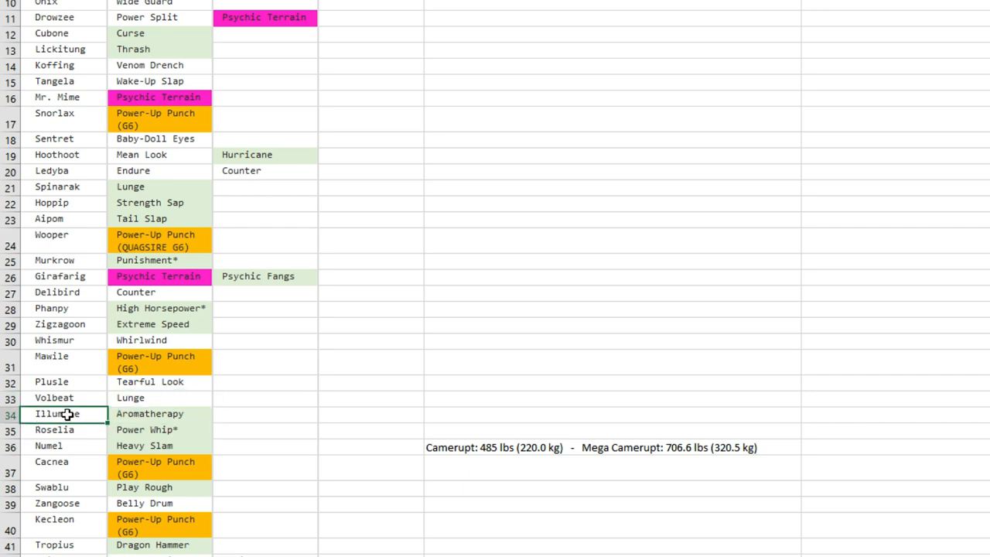
{"action": "scroll", "scroll_direction": "down", "scroll_amount": 3}
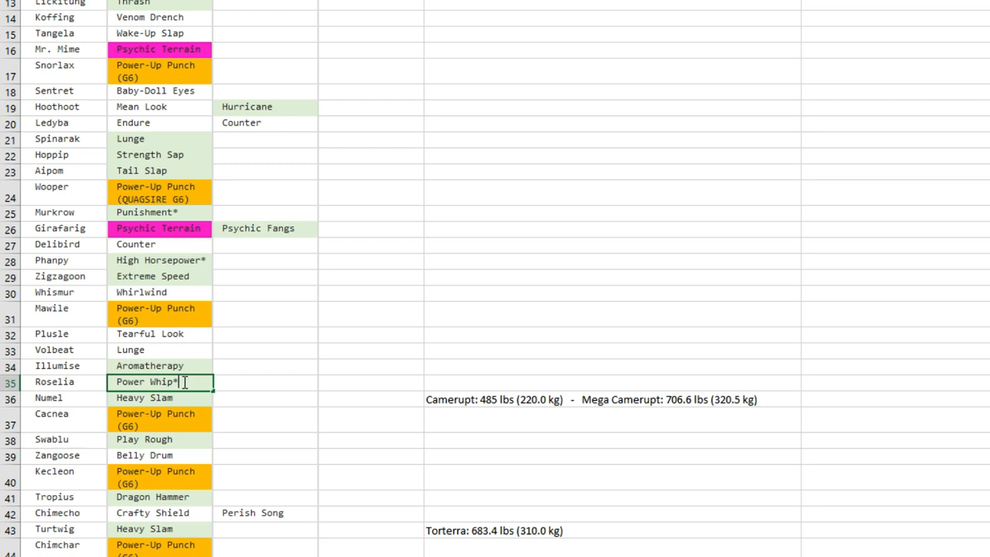
{"action": "scroll", "scroll_direction": "down", "scroll_amount": 3}
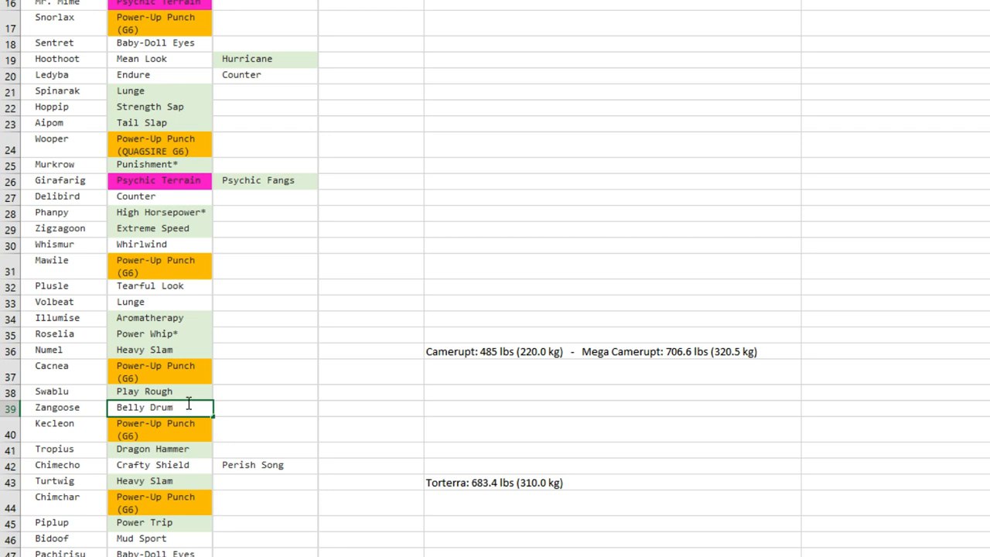
{"action": "scroll", "scroll_direction": "down", "scroll_amount": 3}
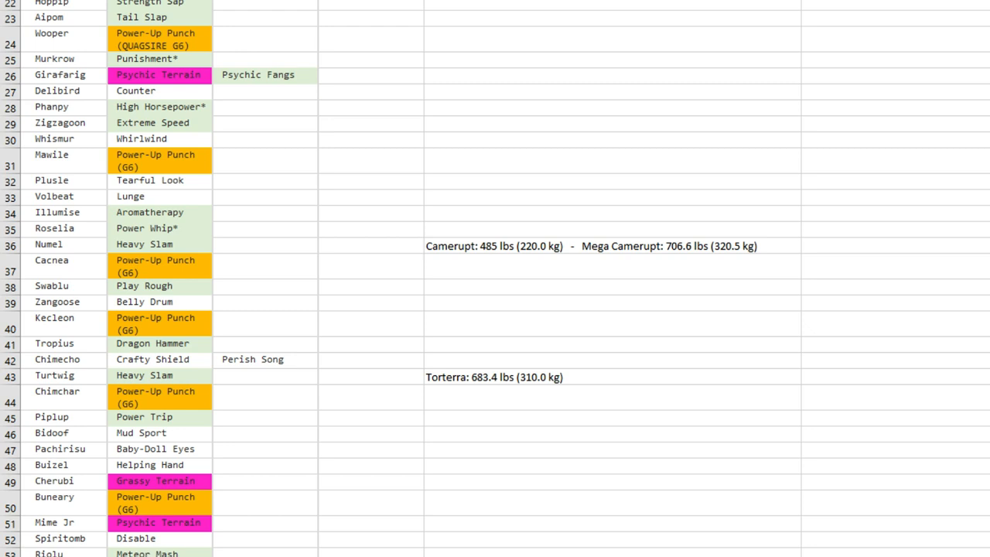
{"action": "scroll", "scroll_direction": "down", "scroll_amount": 3}
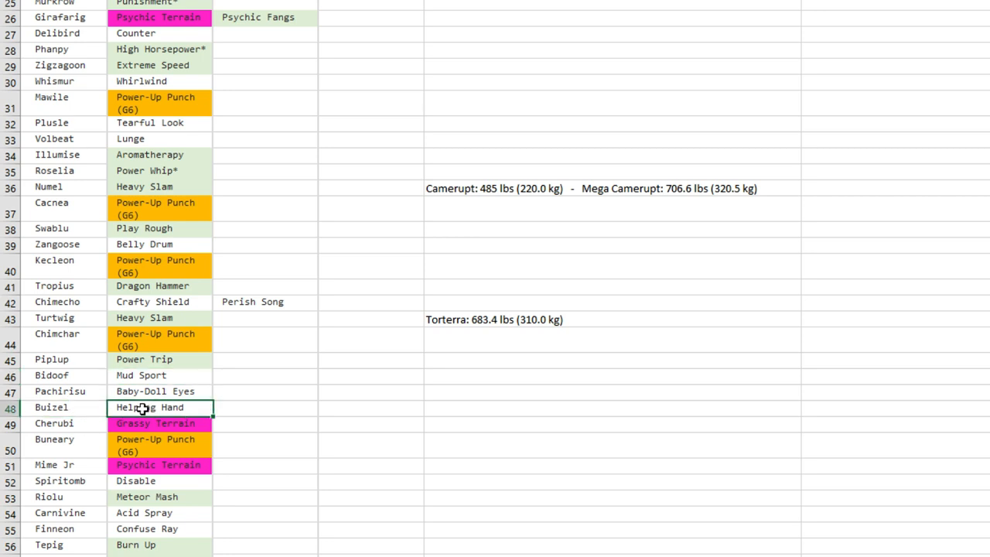
{"action": "scroll", "scroll_direction": "down", "scroll_amount": 3}
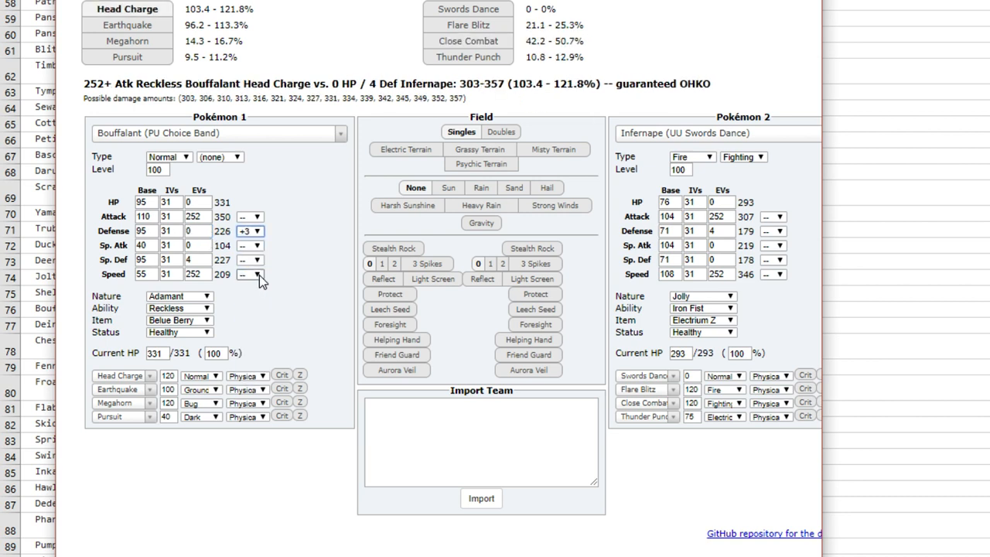
Change Infernape's ability from Iron Fist to Dancer, dropping Thunder Punch to 9-10.8%.
{"action": "left_click", "coordinate": [700, 320]}
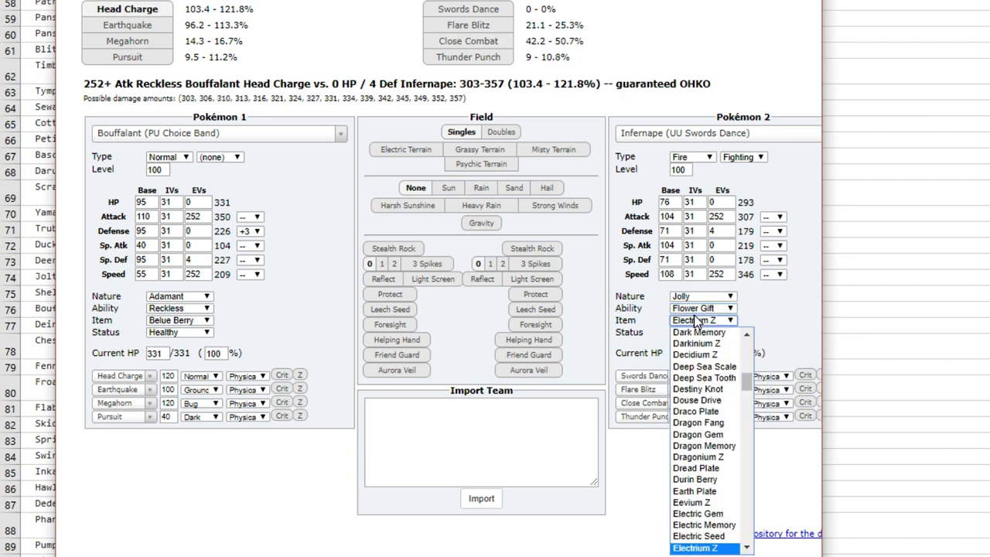
{"action": "left_click", "coordinate": [696, 547]}
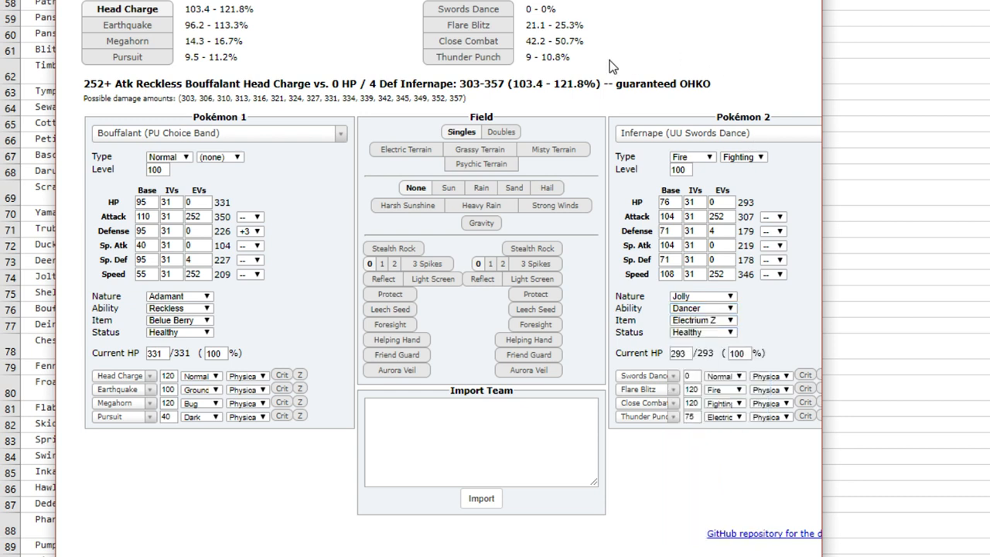